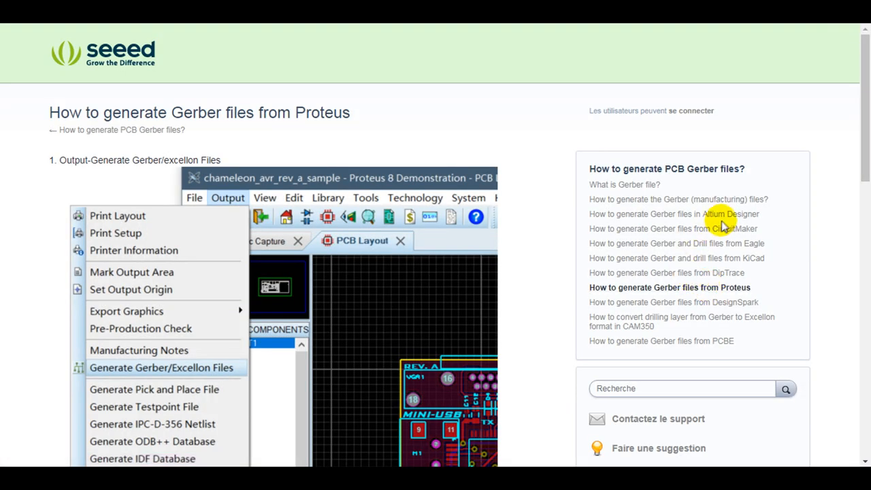
Step: Browse Seeed's Altium and Eagle Gerber-generation guides, scrolling through the Eagle CAM steps
left_click(672, 214)
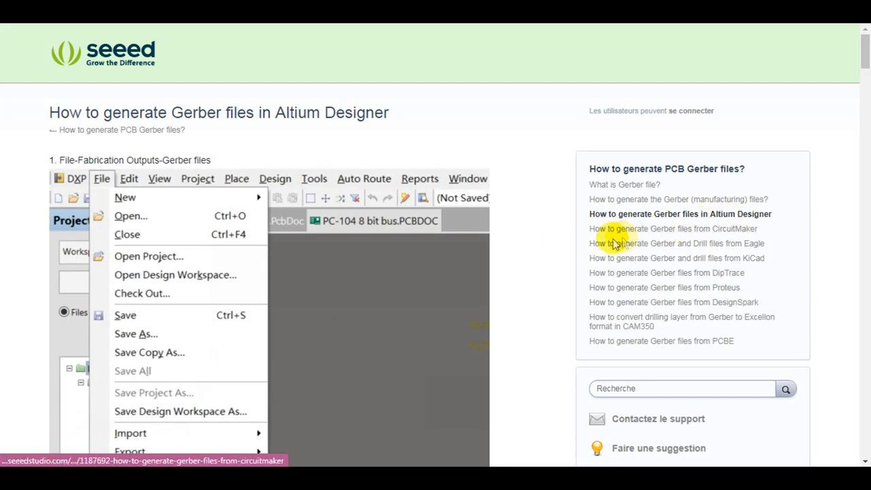
mouse_move(746, 246)
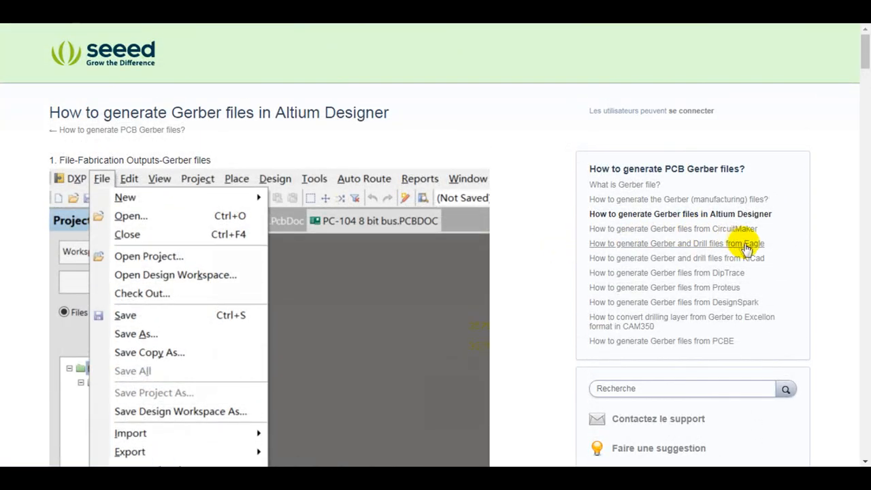
left_click(676, 243)
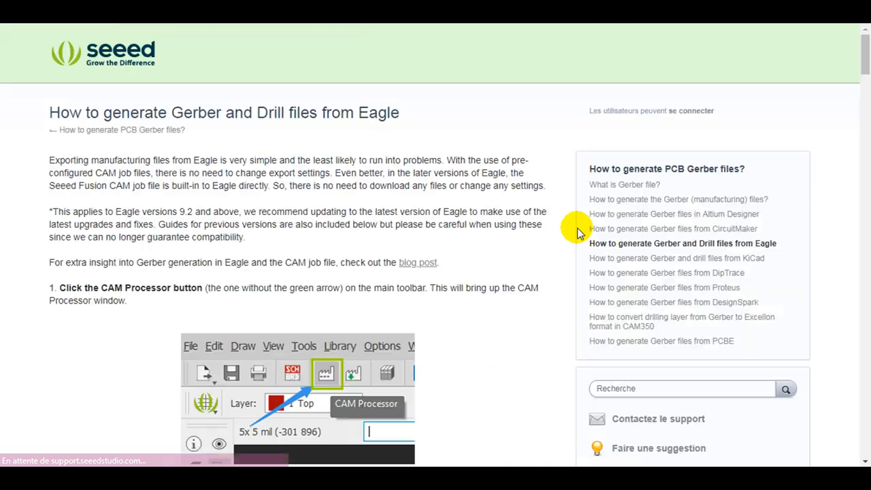
scroll("down", 3)
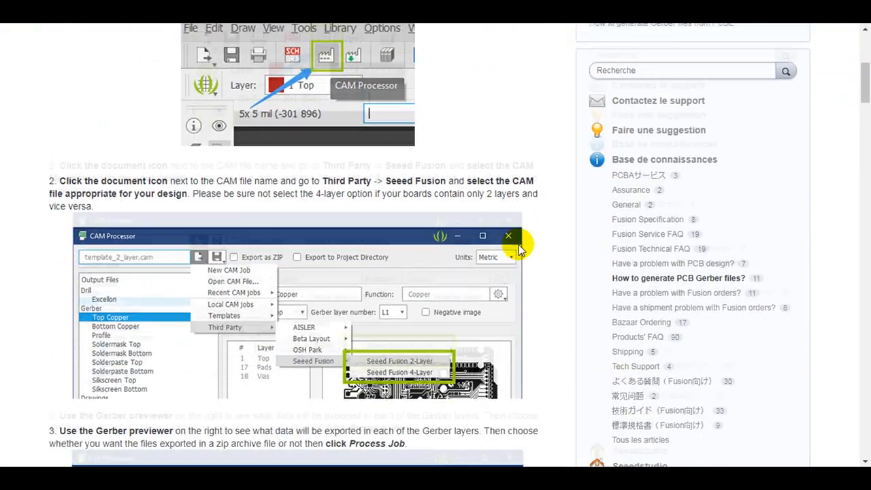
scroll("up", 3)
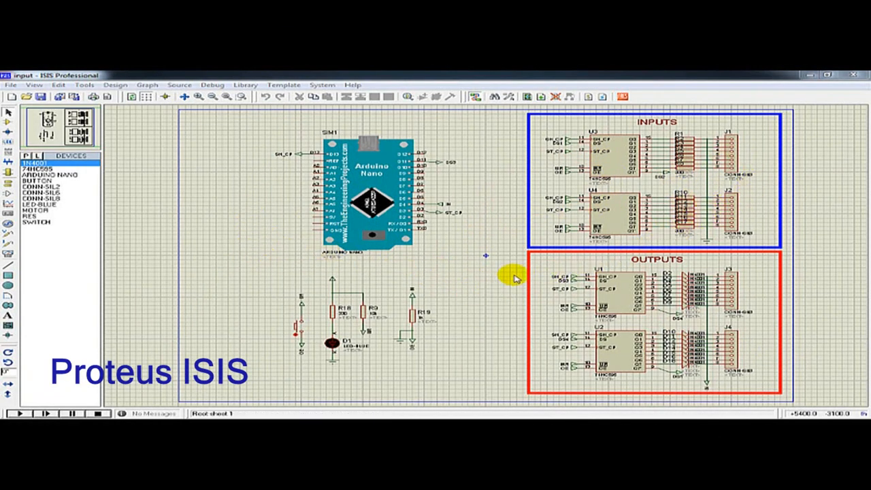
mouse_move(756, 180)
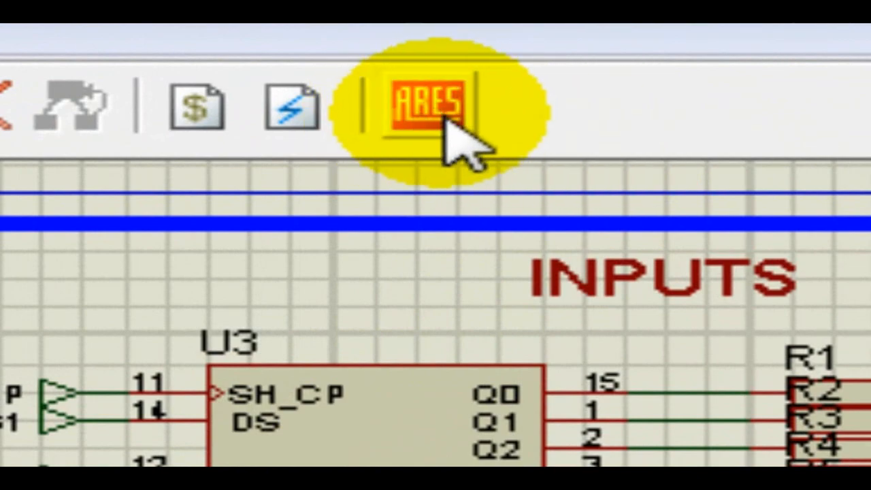
Step: Switch from ISIS to ARES showing the routed Digital I/O extension module layout
left_click(422, 102)
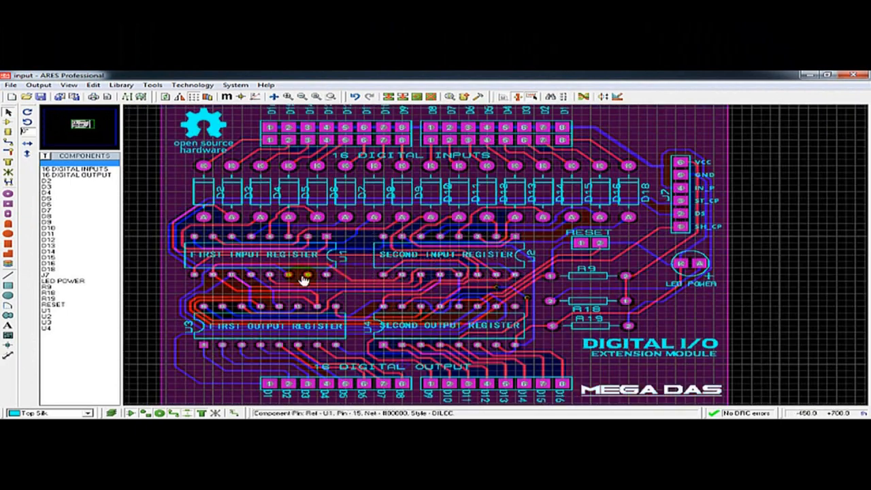
left_click(200, 129)
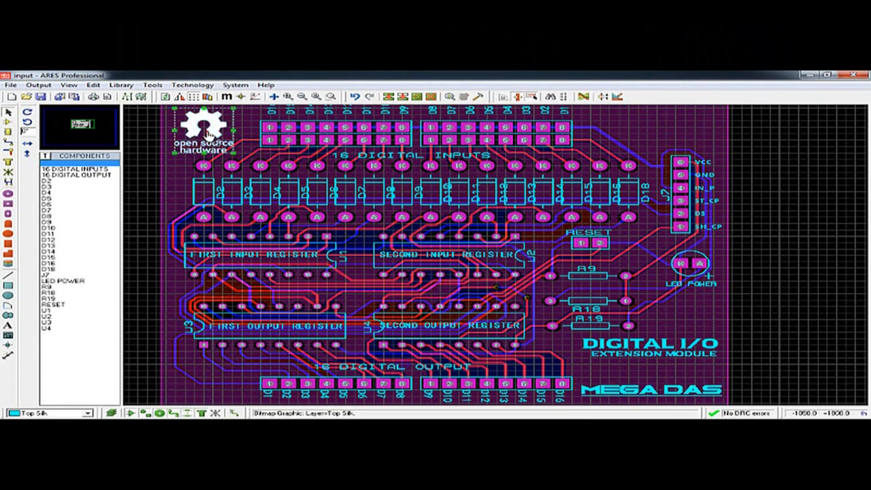
left_click(529, 258)
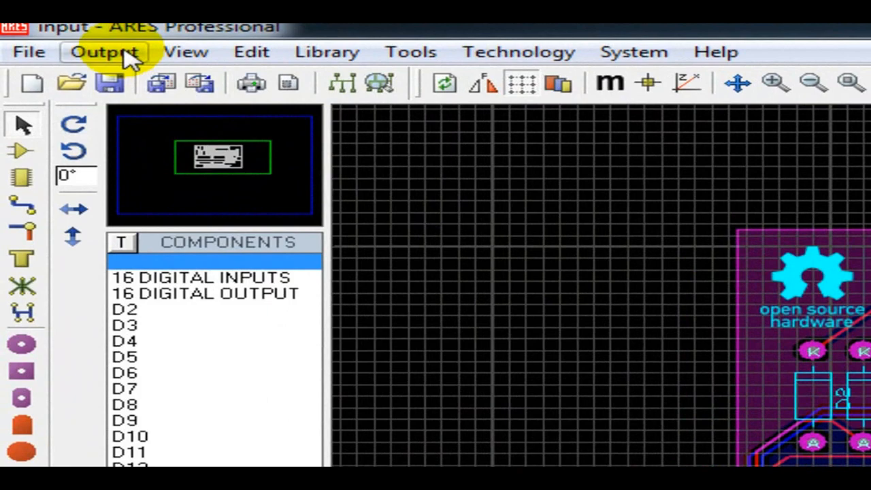
Step: Start Gerber/Excellon output and set the output folder to the Desktop
left_click(103, 52)
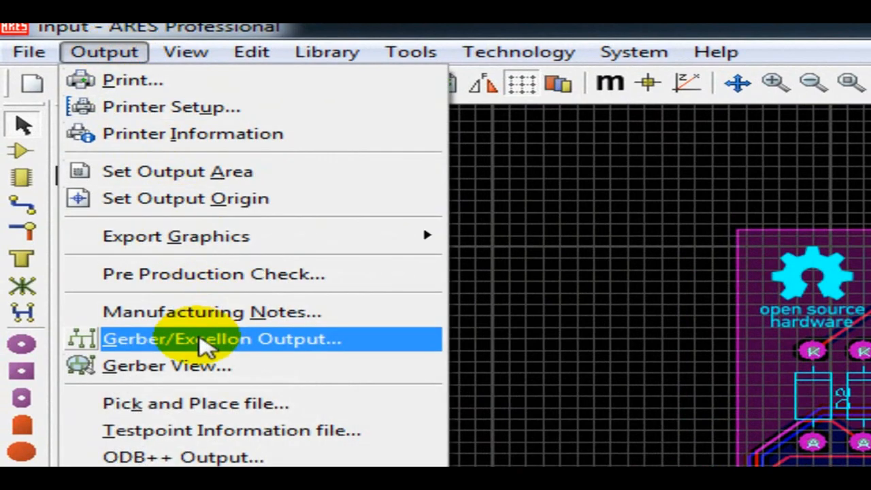
left_click(221, 339)
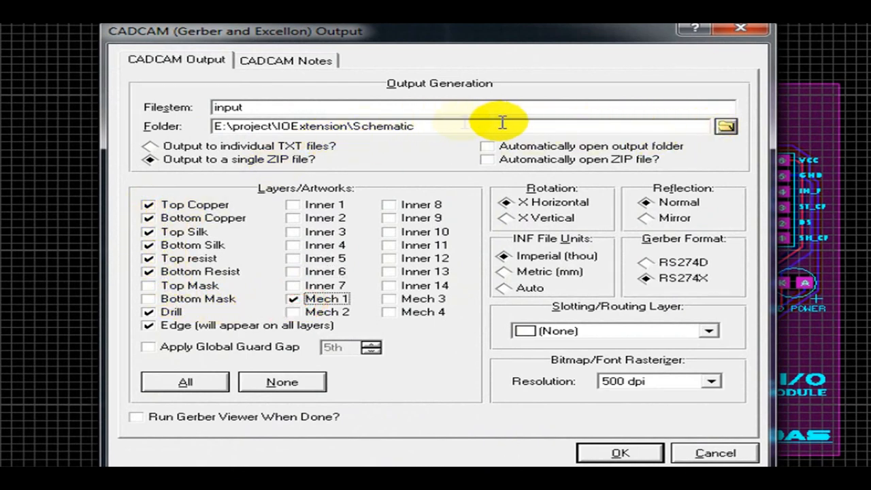
left_click(725, 125)
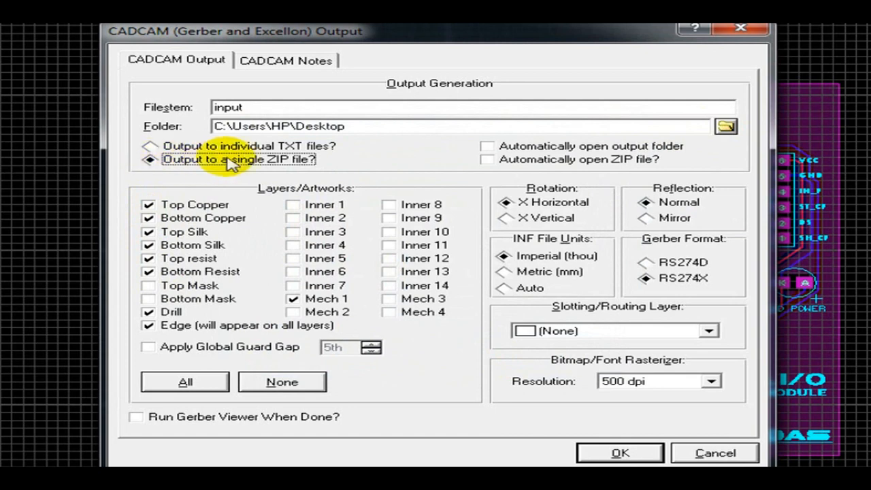
mouse_move(320, 203)
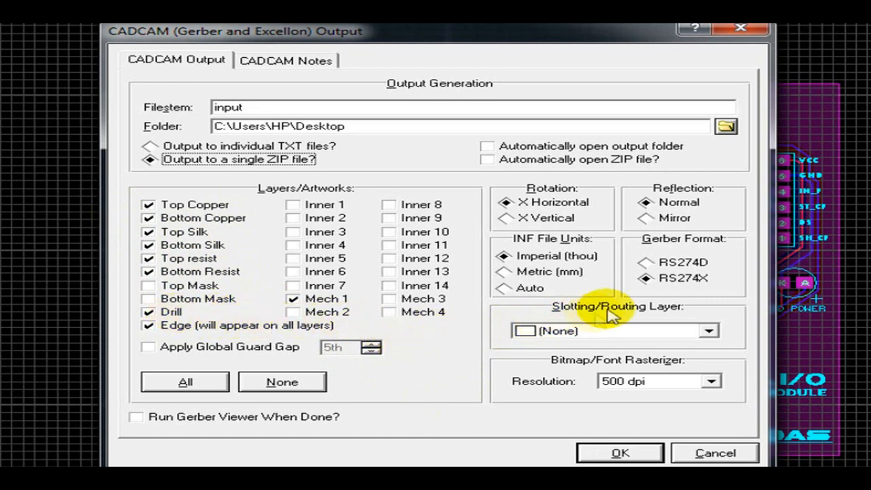
mouse_move(416, 354)
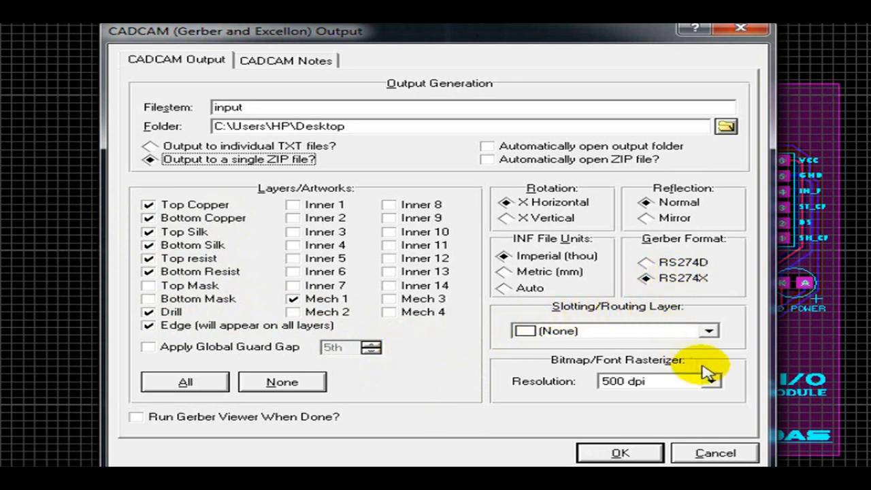
Step: Keep the resolution at 500 dpi and generate the single Gerber ZIP
left_click(711, 381)
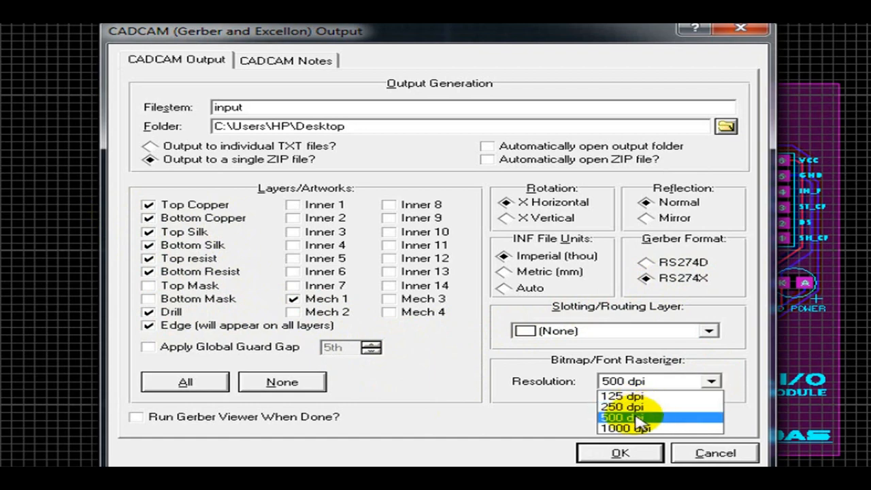
left_click(624, 418)
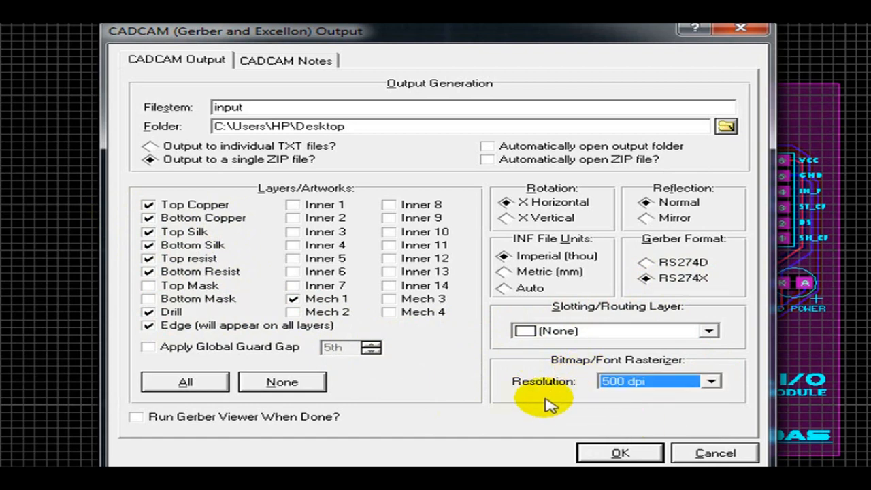
mouse_move(620, 453)
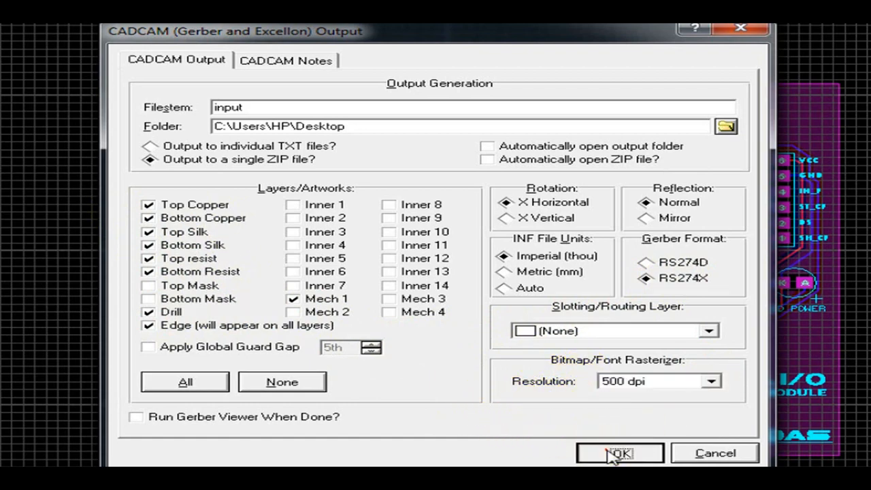
left_click(620, 454)
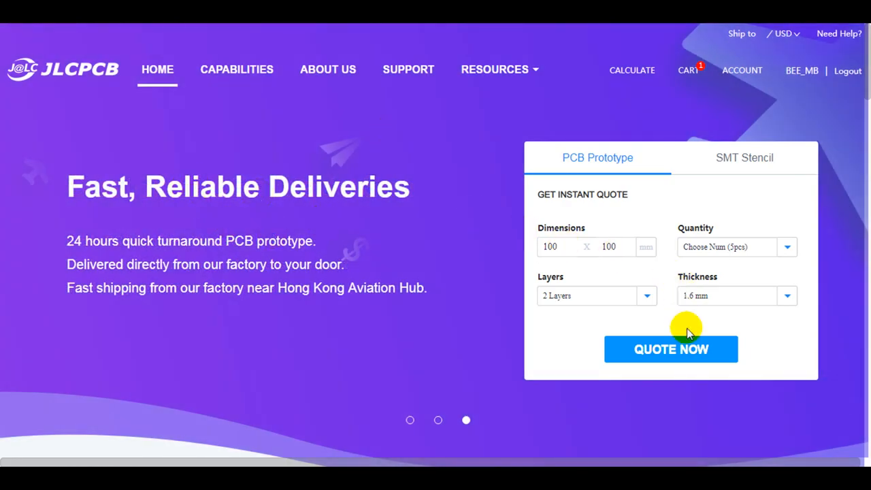
Step: Start a JLCPCB instant quote and upload the exported Gerber ZIP for processing
left_click(670, 349)
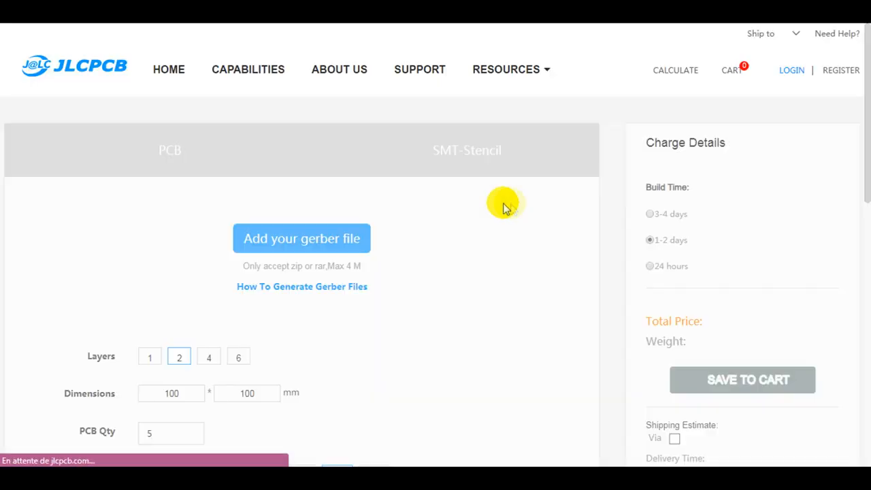
left_click(302, 238)
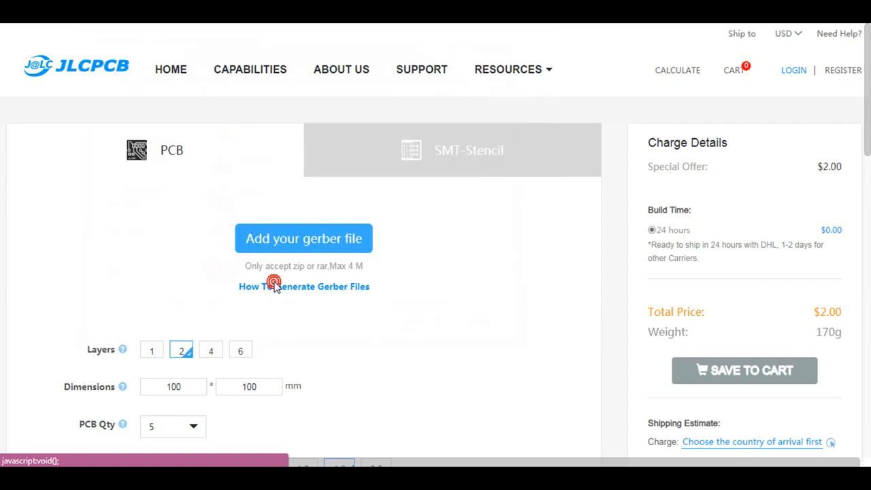
left_click(304, 238)
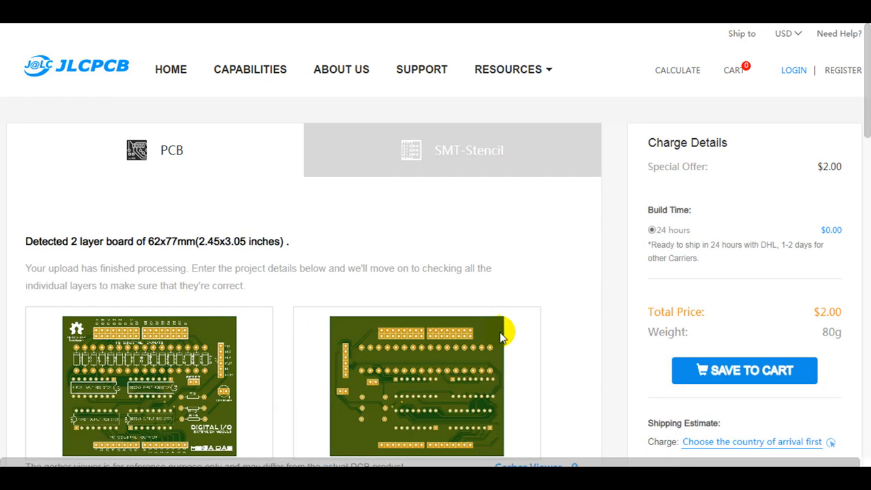
Step: Show the uploaded CADCAM.ZIP board render in JLCPCB's Gerber viewer
scroll("down", 3)
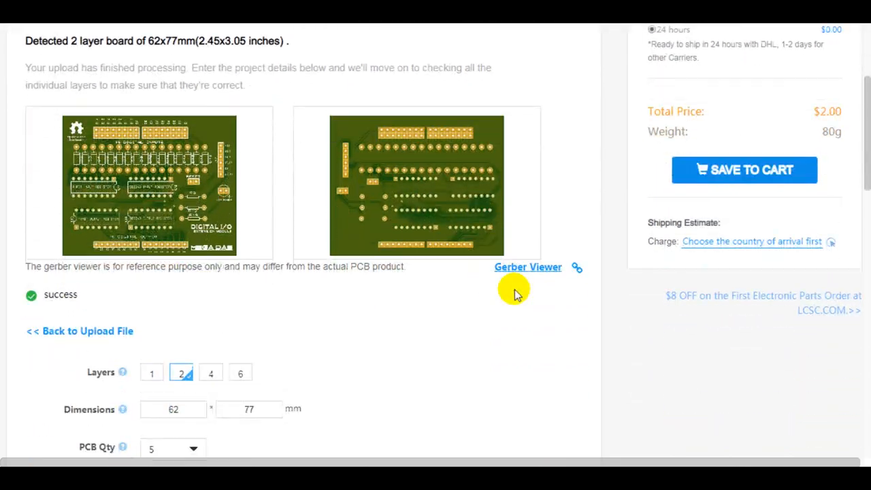
left_click(528, 266)
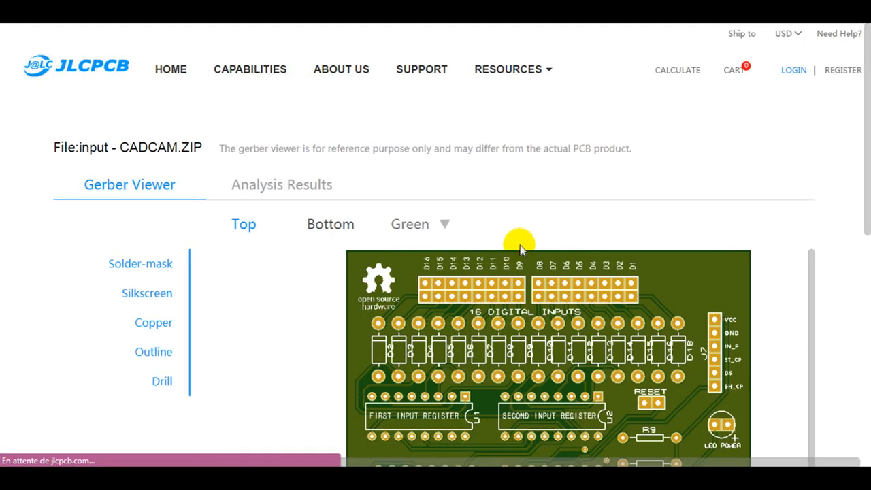
scroll("down", 3)
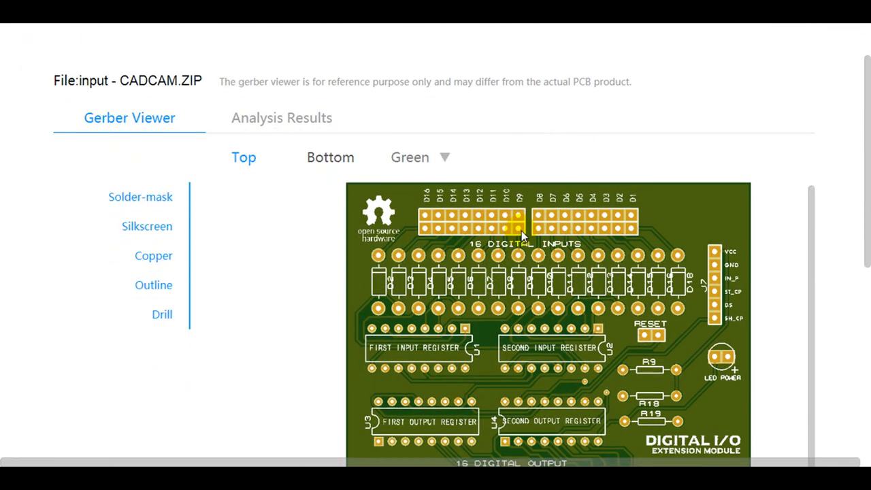
scroll("down", 3)
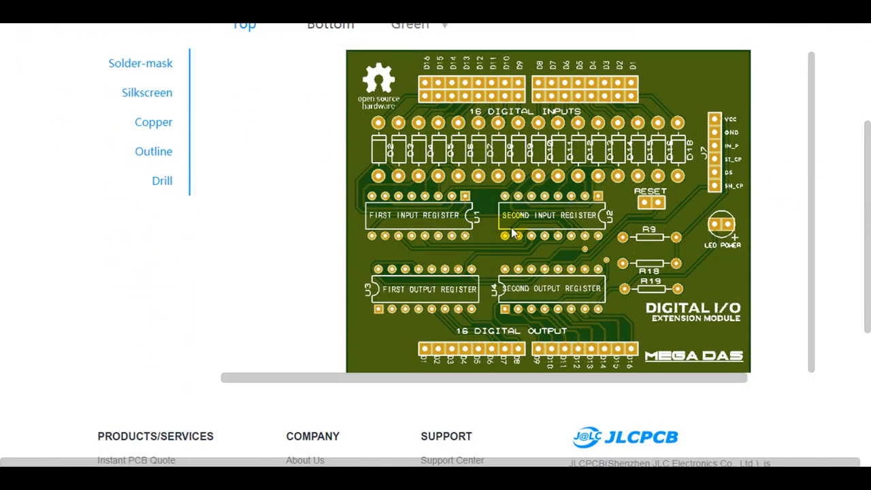